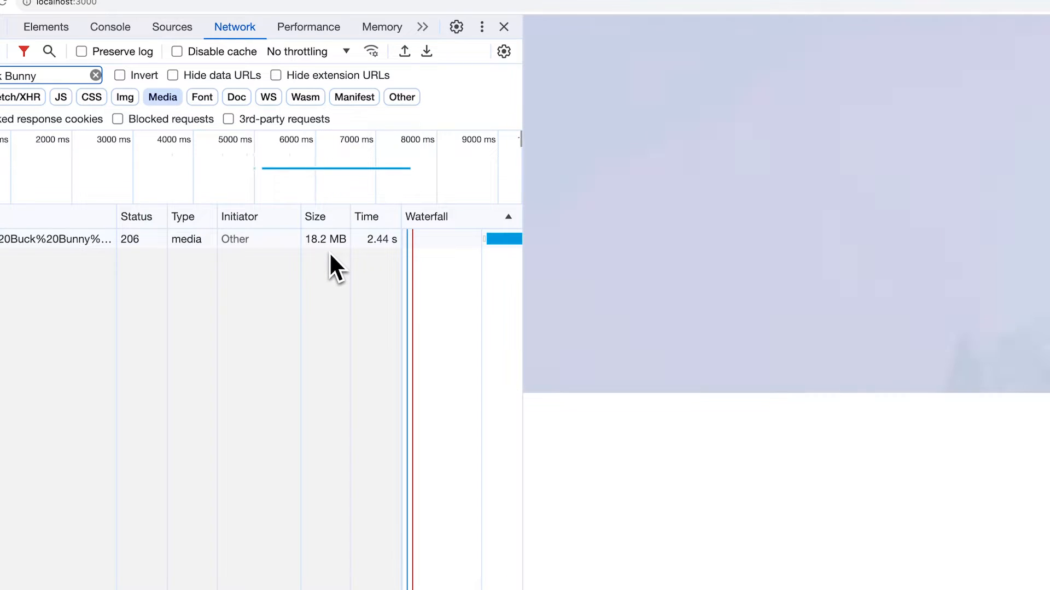
# Step: Play the Big Buck Bunny file, its YouTube embed and the coffee pour video on localhost:3000
pyautogui.click(503, 26)
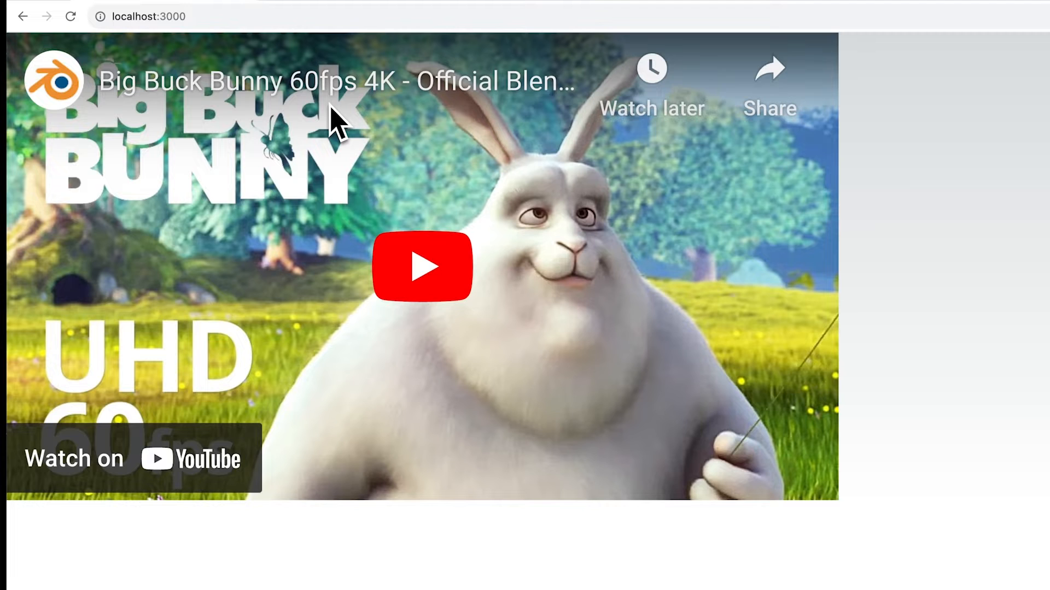
pyautogui.click(422, 267)
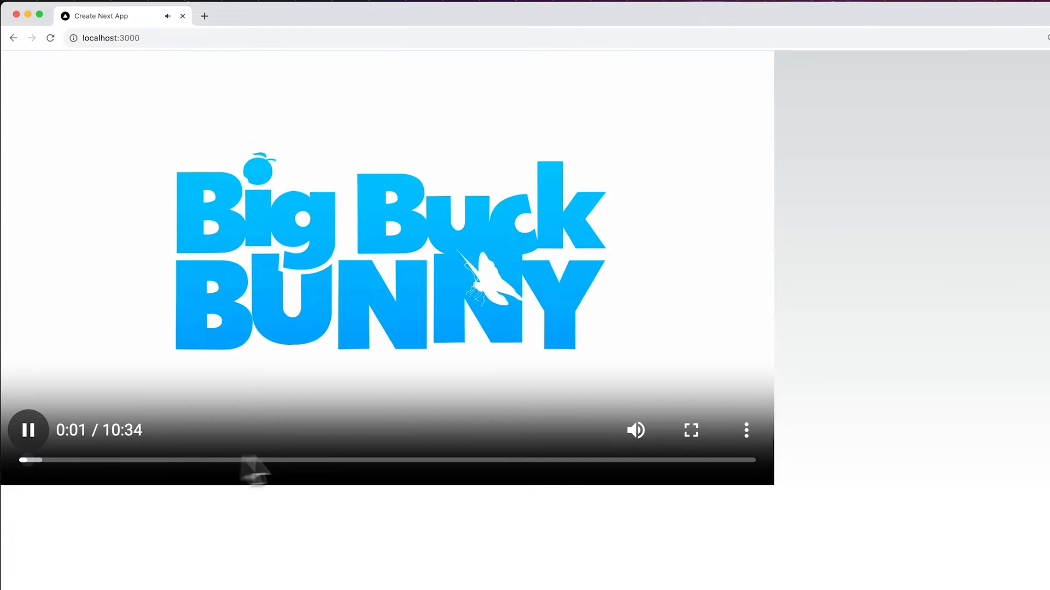
pyautogui.click(745, 431)
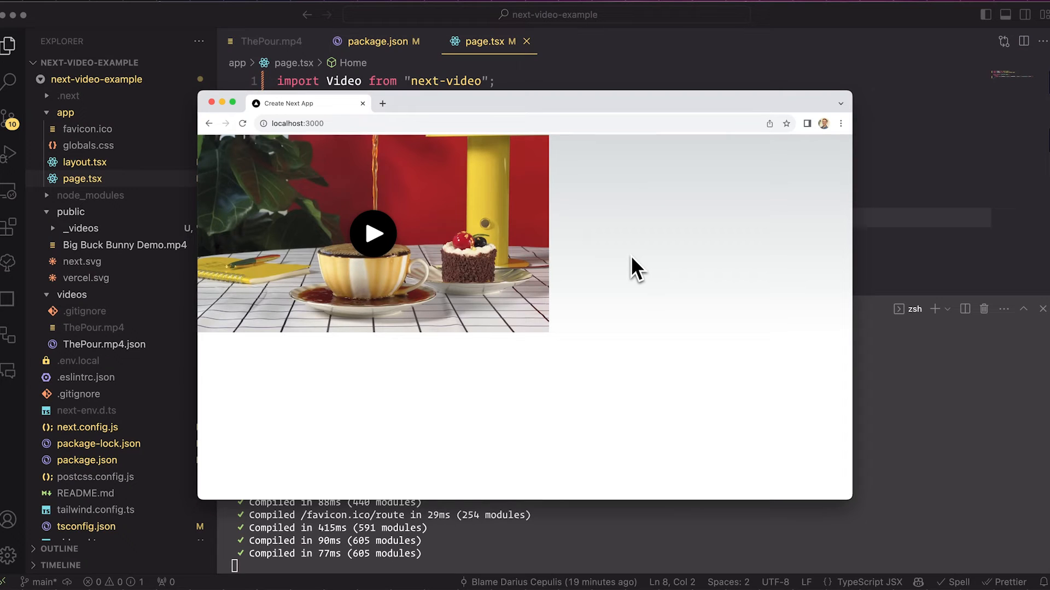
pyautogui.moveTo(408, 208)
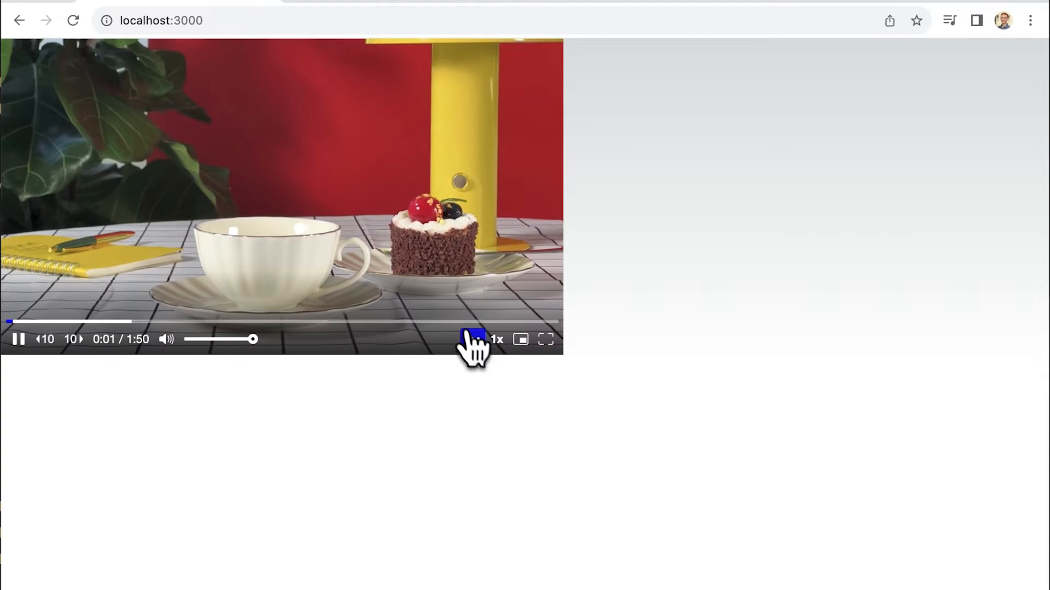
pyautogui.click(473, 339)
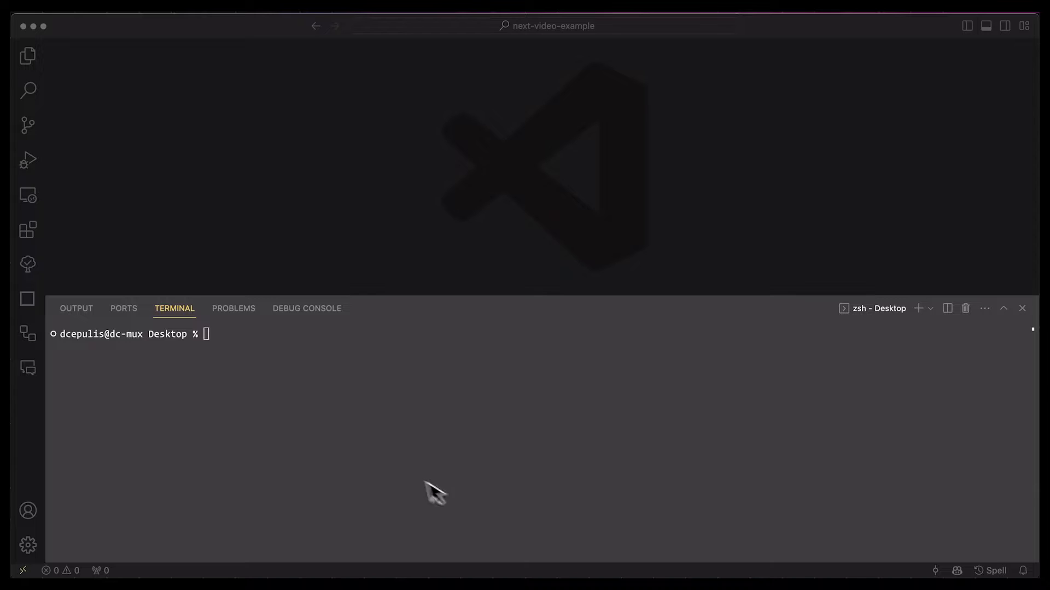
# Step: Create the project with npx create-next-app and initialize next-video, answering yes to the prompts
pyautogui.write('npx create-next-')
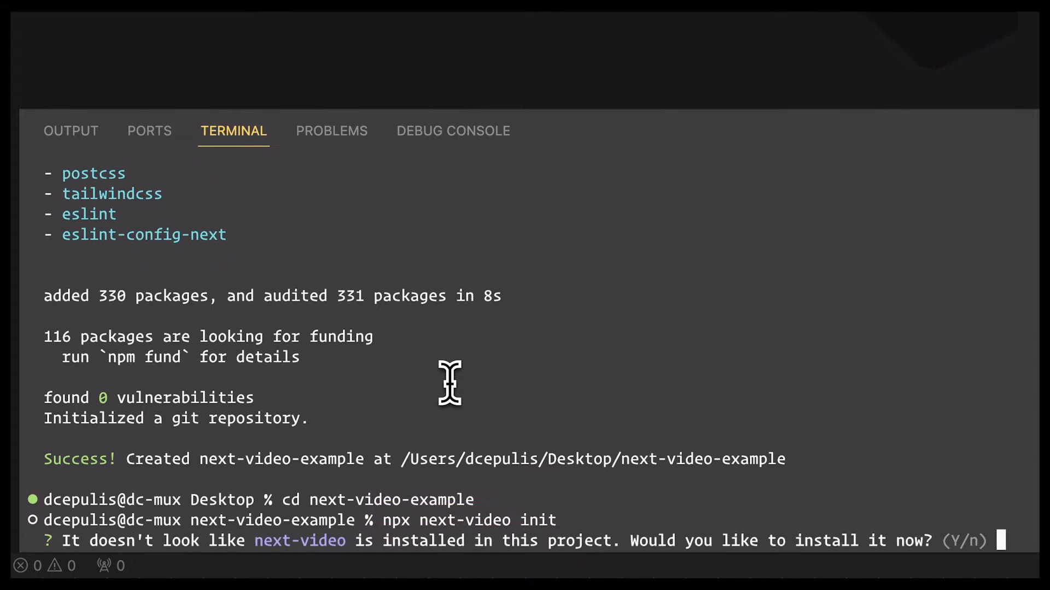
pyautogui.write('yes')
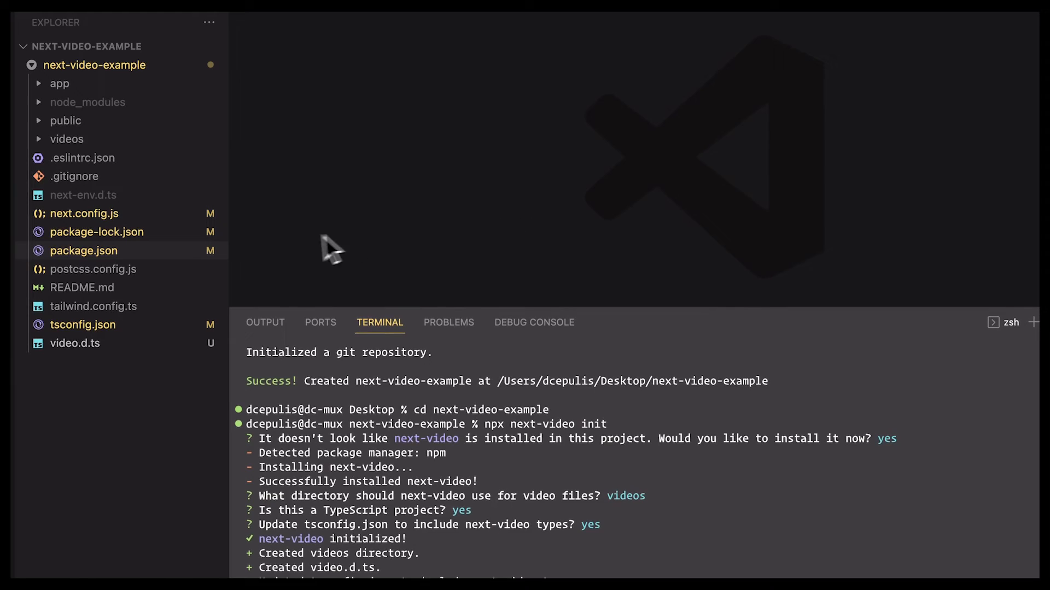
# Step: Check the next-video dependency in package.json, the config wrapper in next.config.js and video.d.ts in tsconfig.json
pyautogui.click(83, 250)
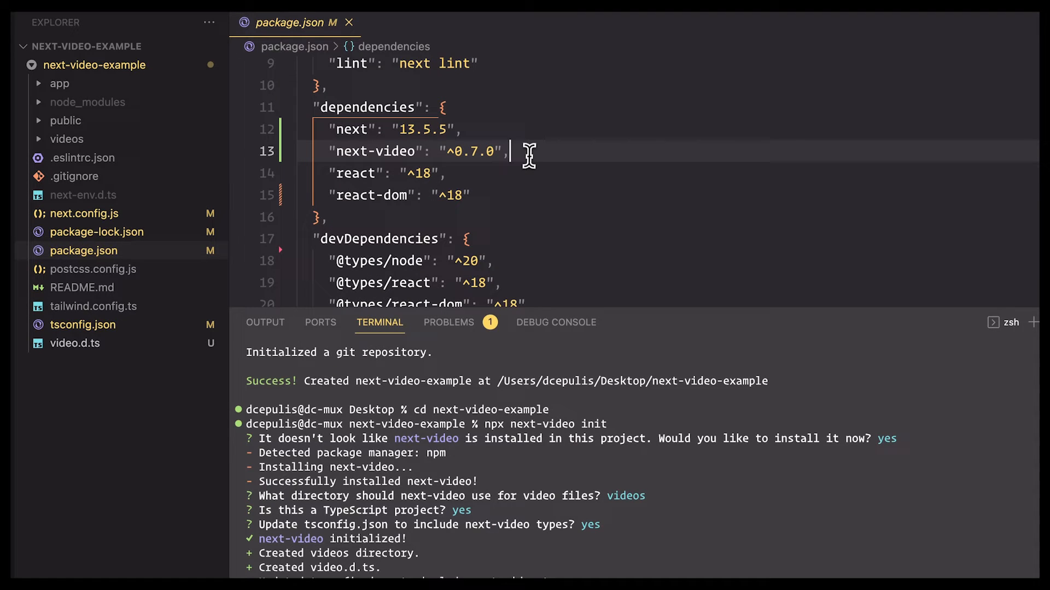
pyautogui.click(84, 213)
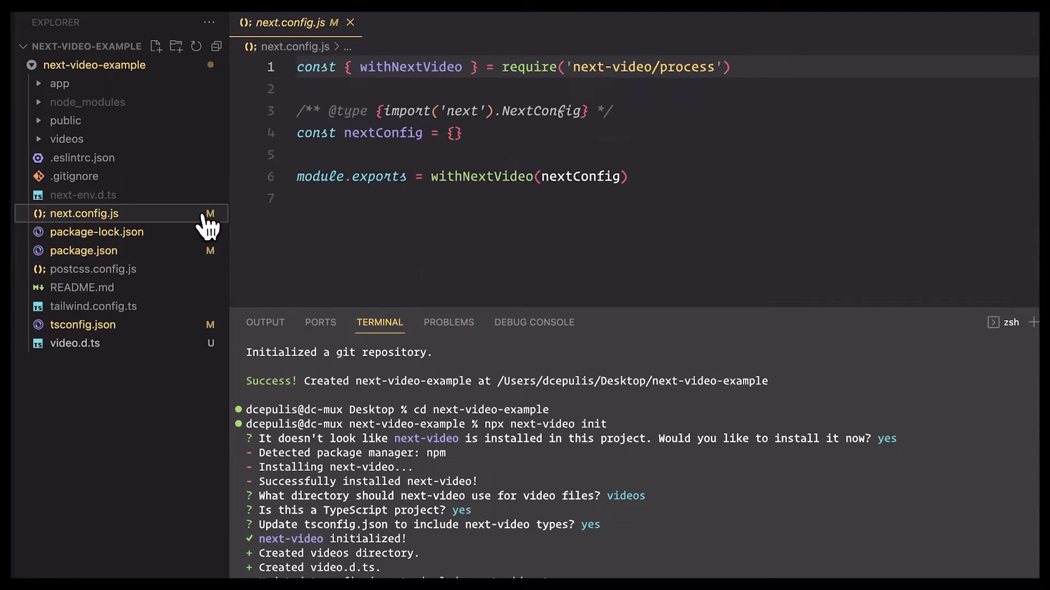
pyautogui.click(726, 67)
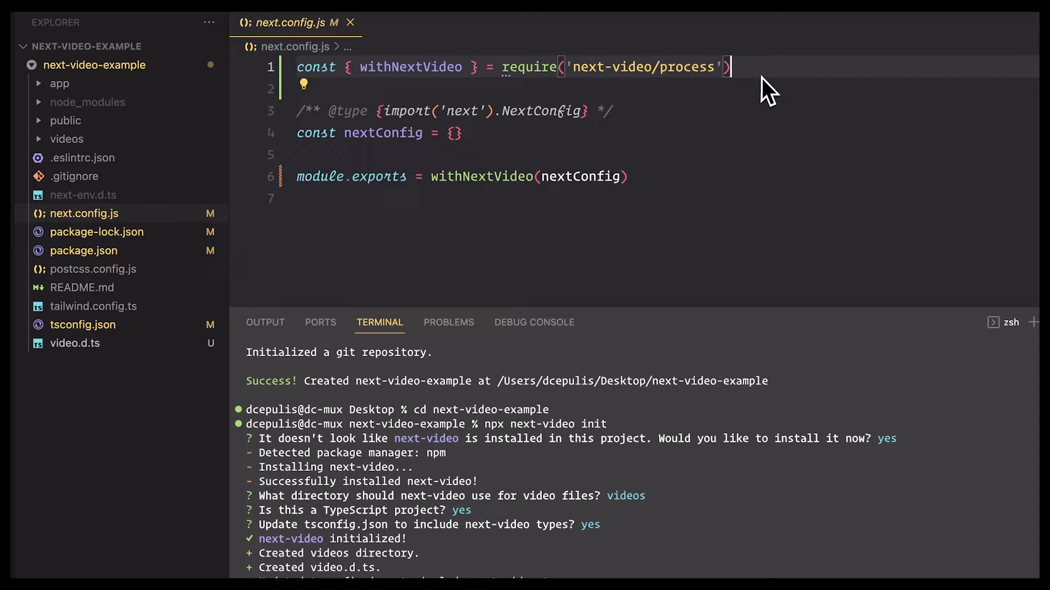
pyautogui.click(83, 325)
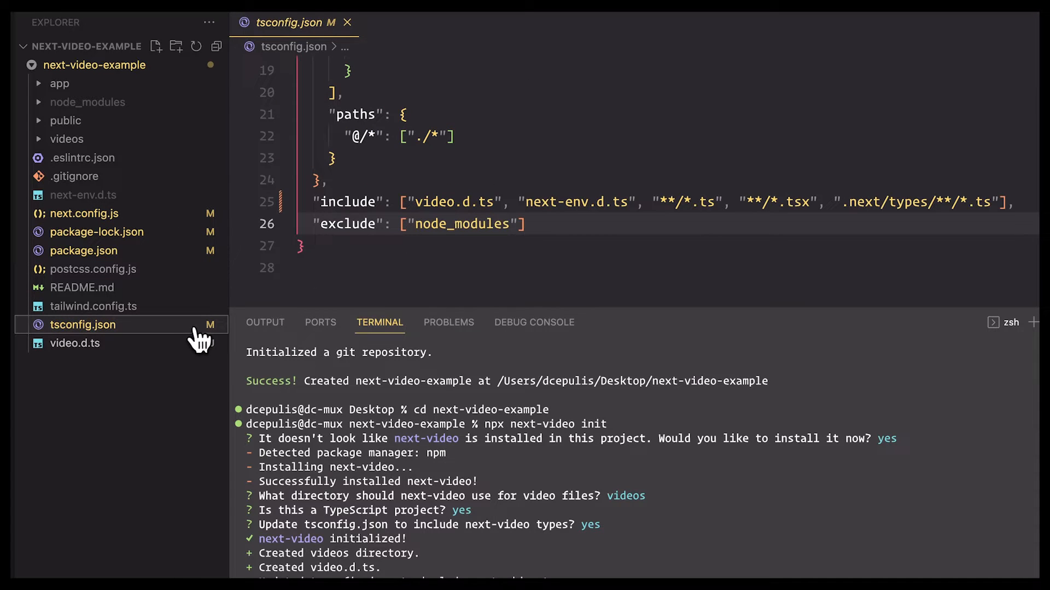
pyautogui.click(633, 201)
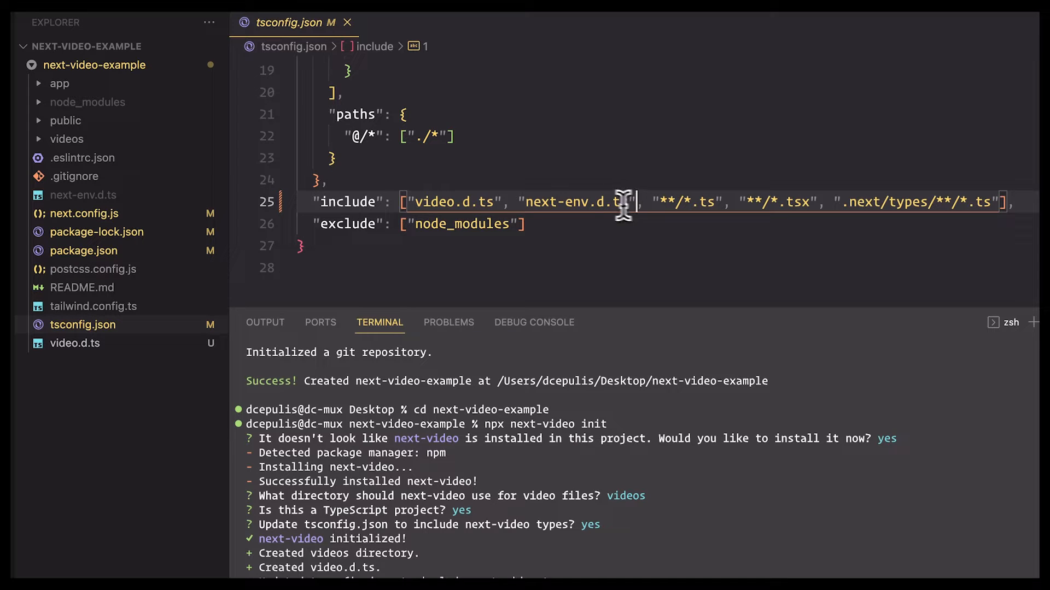
# Step: Expand the new videos folder in the Explorer to see its contents
pyautogui.click(67, 139)
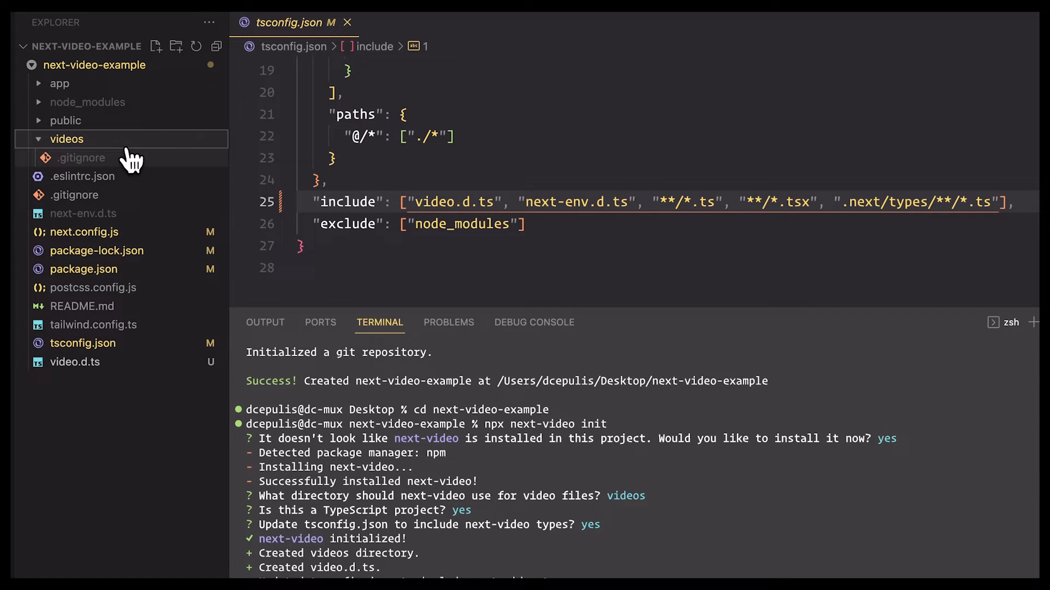
pyautogui.click(82, 158)
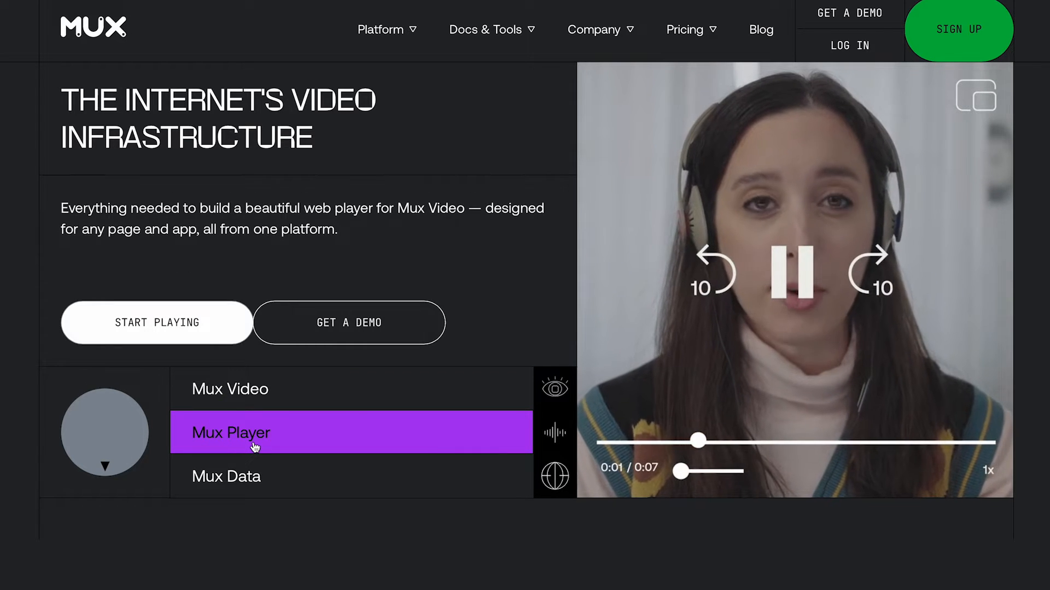
pyautogui.moveTo(226, 475)
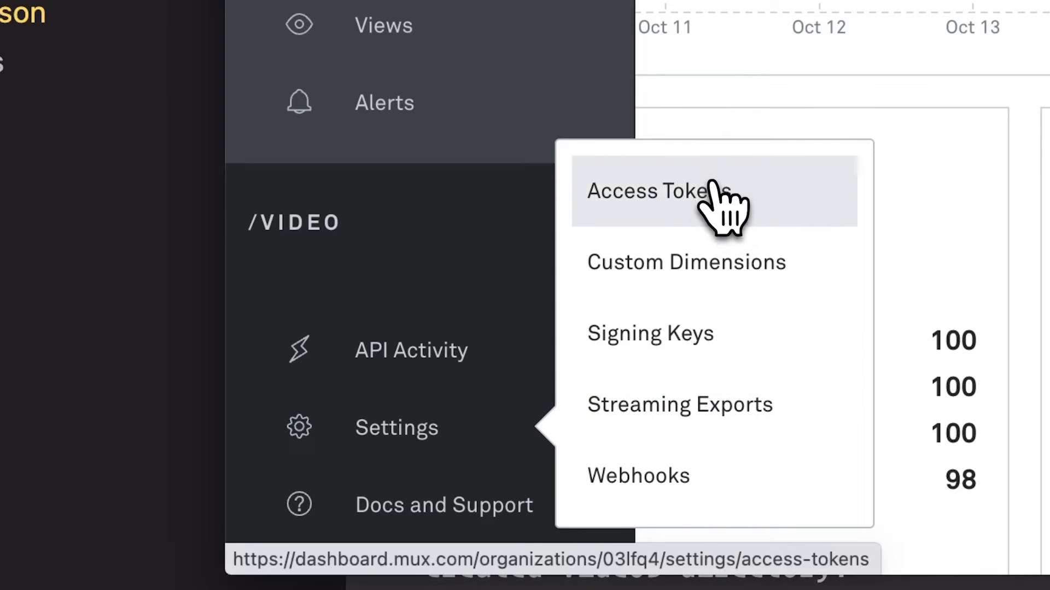
# Step: Generate a new access token named 'next-video example' under Settings > Access Tokens
pyautogui.click(658, 191)
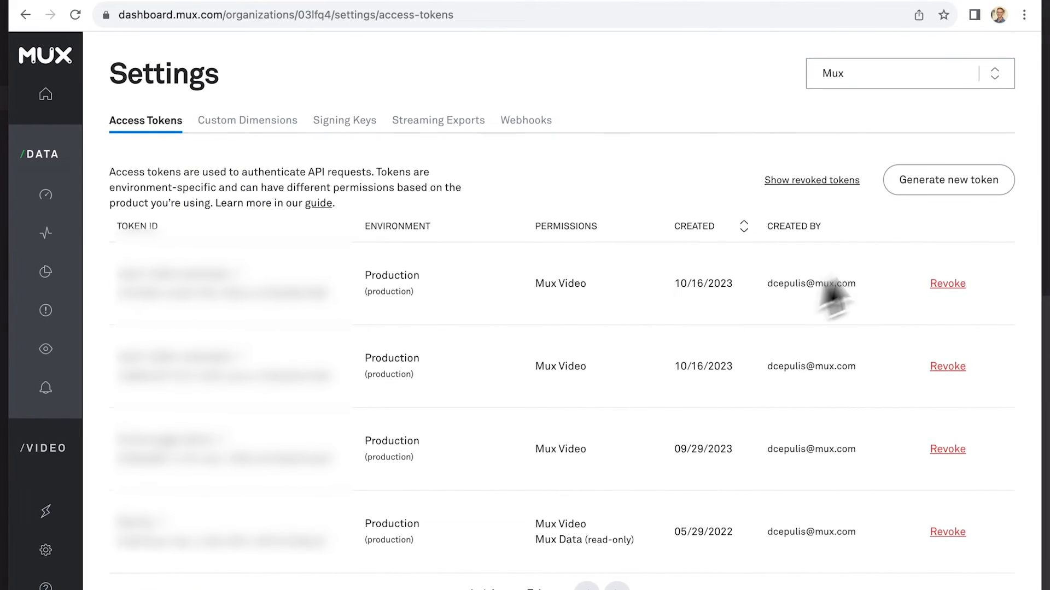
pyautogui.click(947, 179)
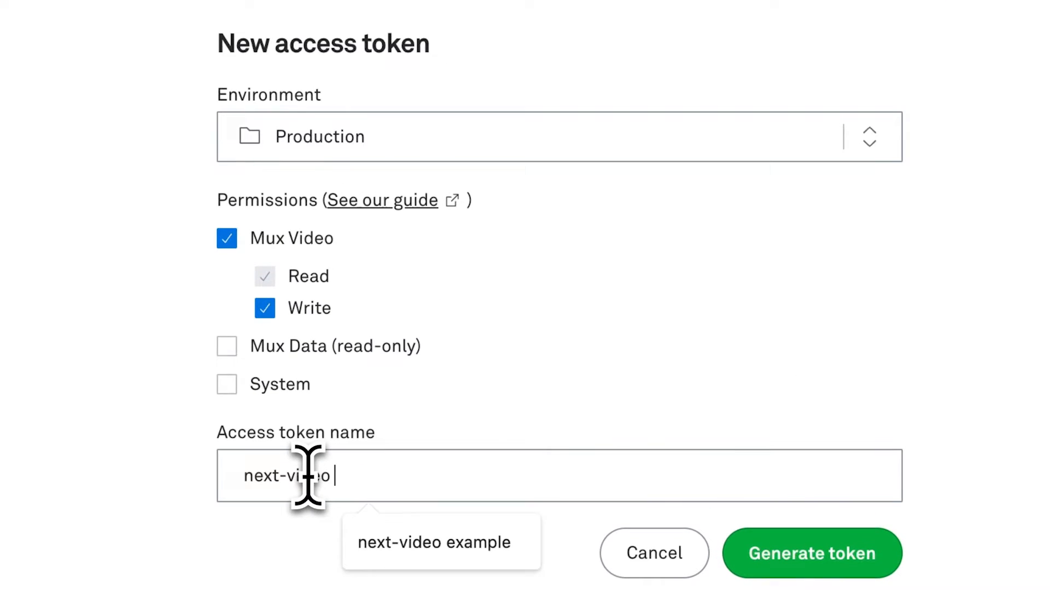
pyautogui.click(810, 554)
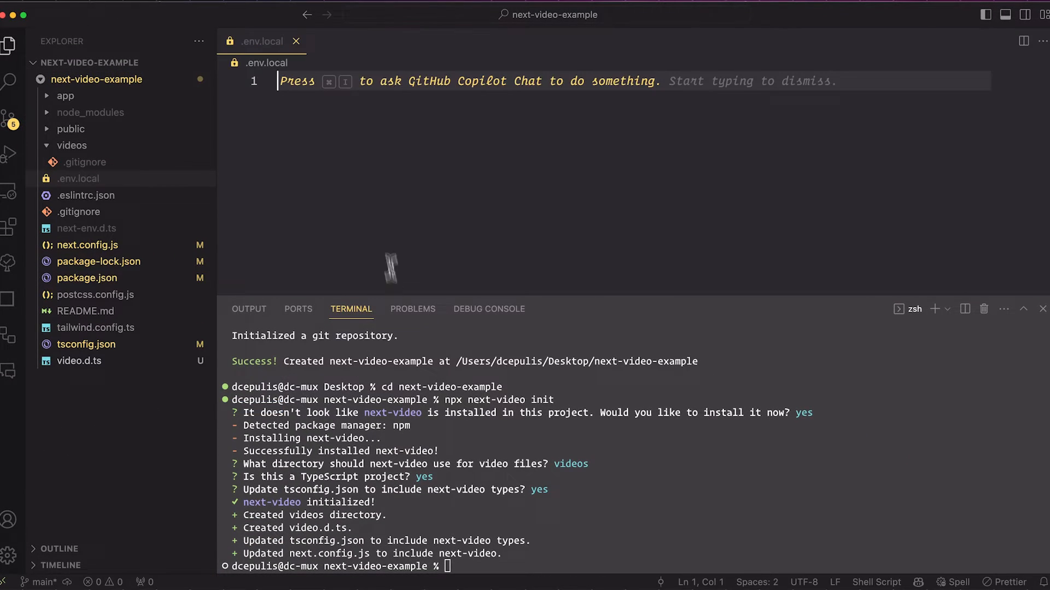
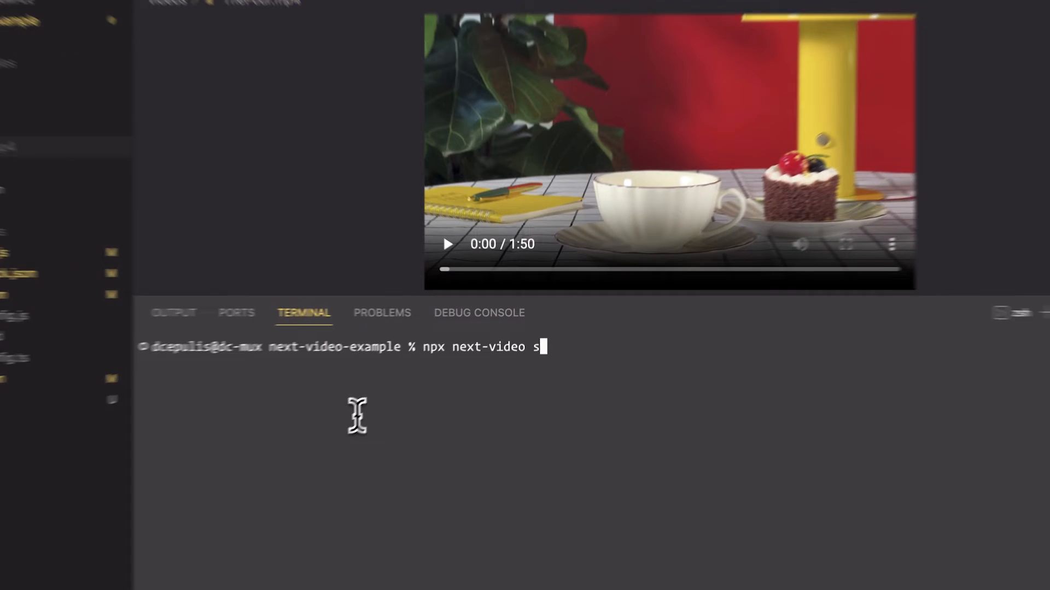
# Step: Run npx next-video sync, then set the dev script to 'next dev & npx next-video sync -w'
pyautogui.write('ync')
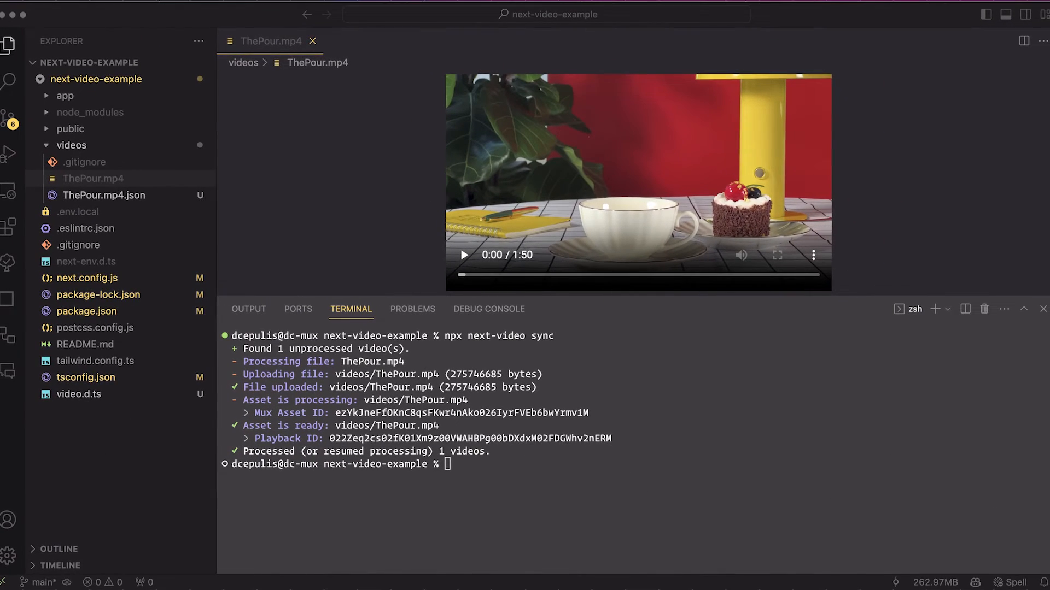
pyautogui.moveTo(646, 486)
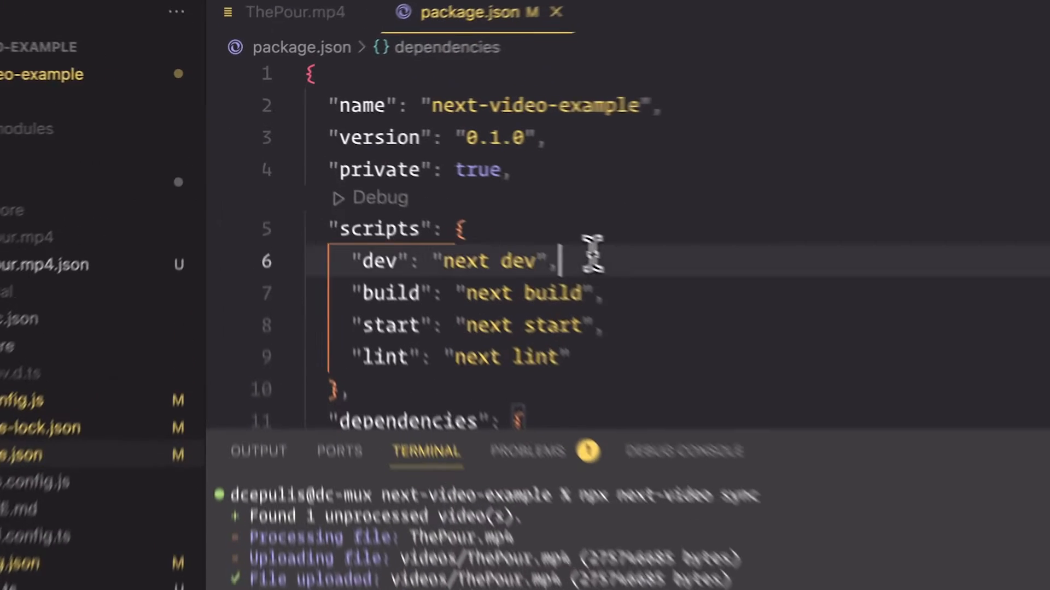
pyautogui.write('& npx next-video sync -w')
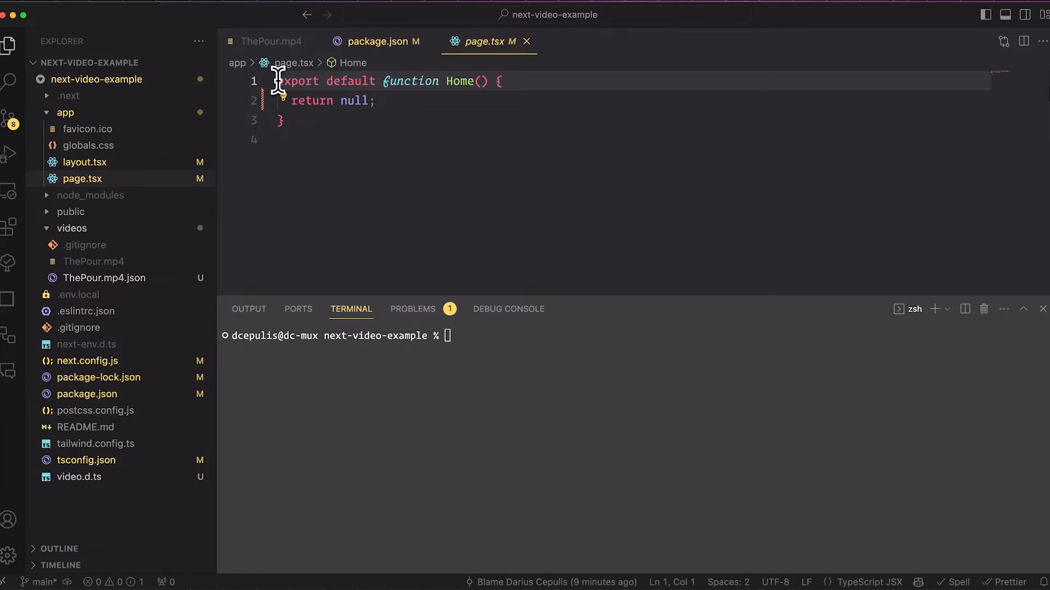
# Step: Add import Video from 'next-video' to app/page.tsx and render it from Home
pyautogui.write('import Video from')
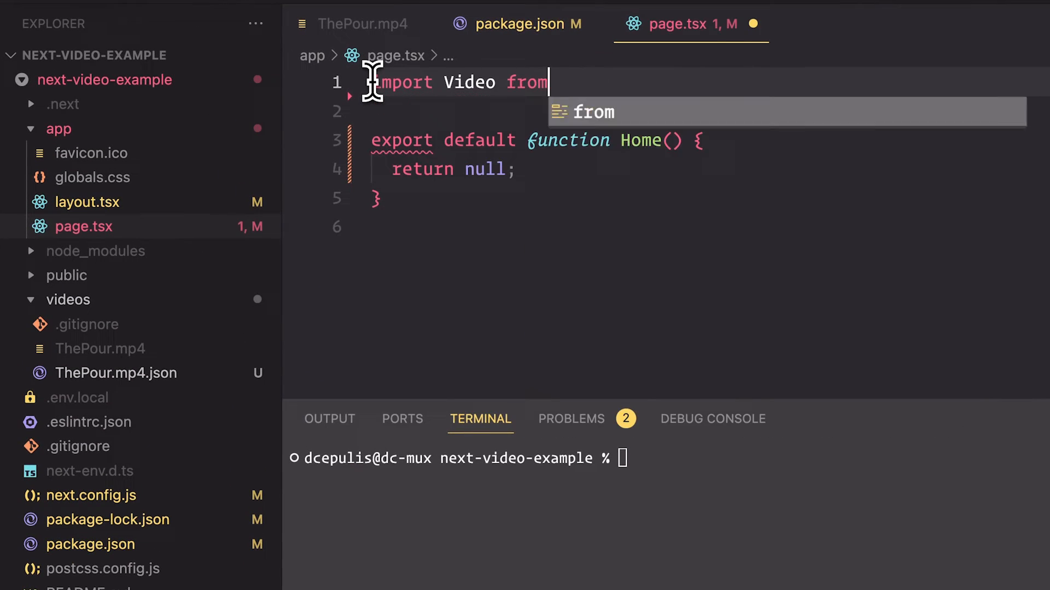
pyautogui.write("'next-video'")
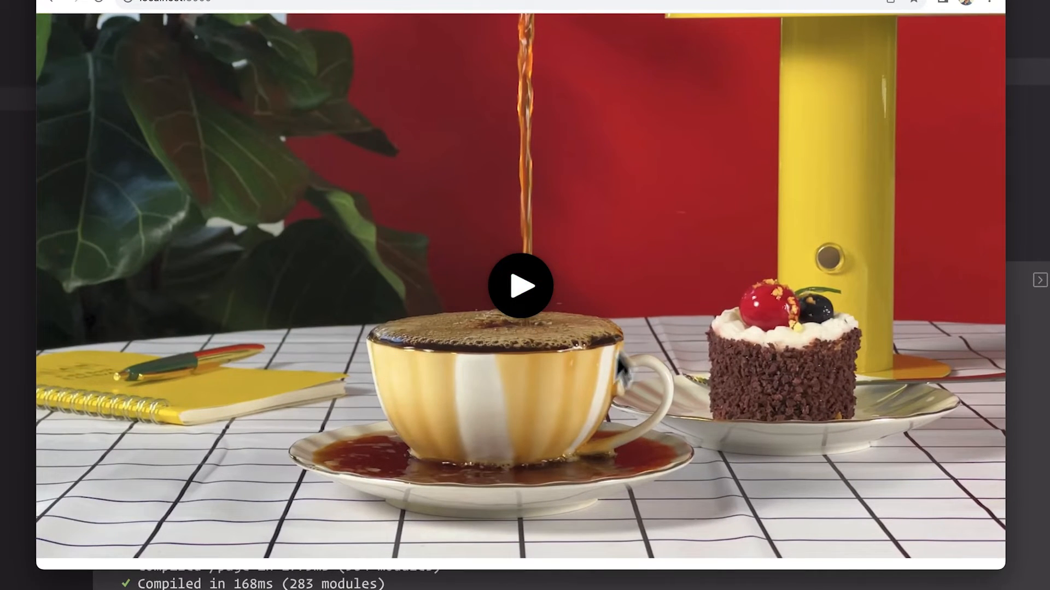
# Step: Play the coffee pour video on localhost:3000 and seek ahead to around 0:14
pyautogui.click(520, 285)
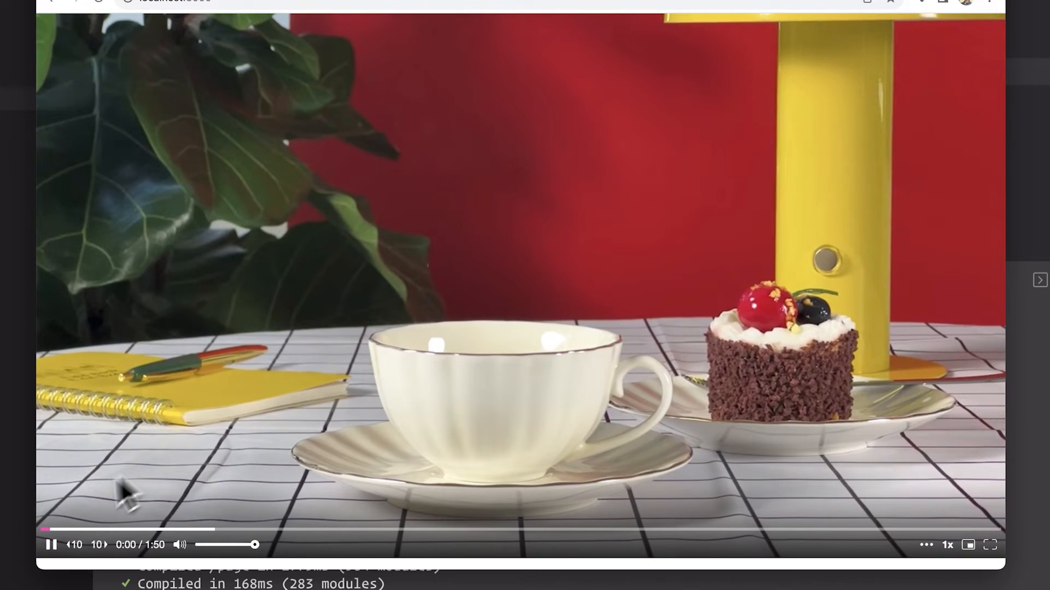
pyautogui.moveTo(164, 529)
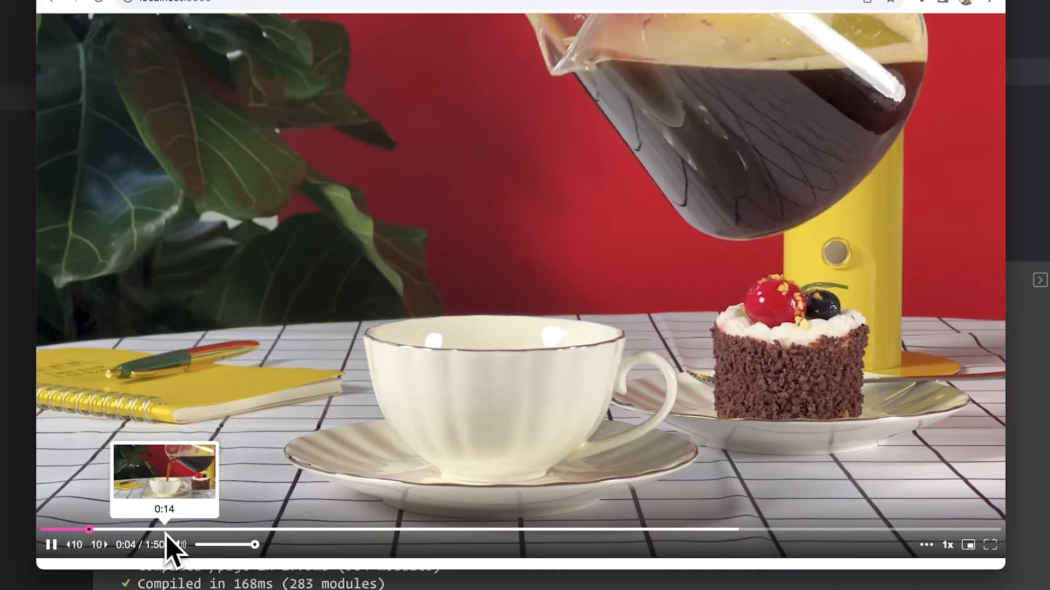
pyautogui.click(926, 544)
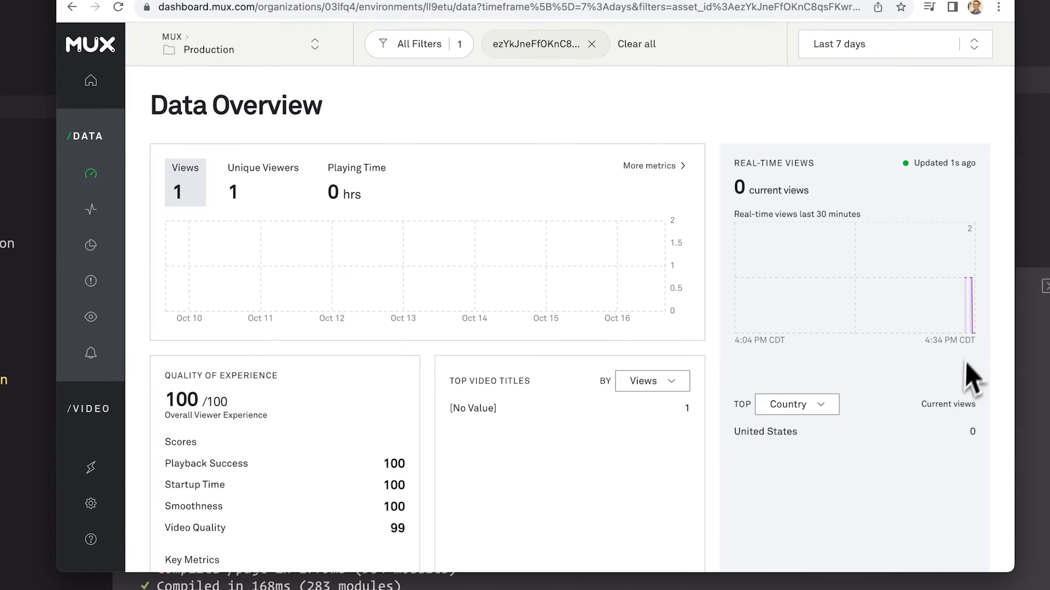
pyautogui.moveTo(968, 334)
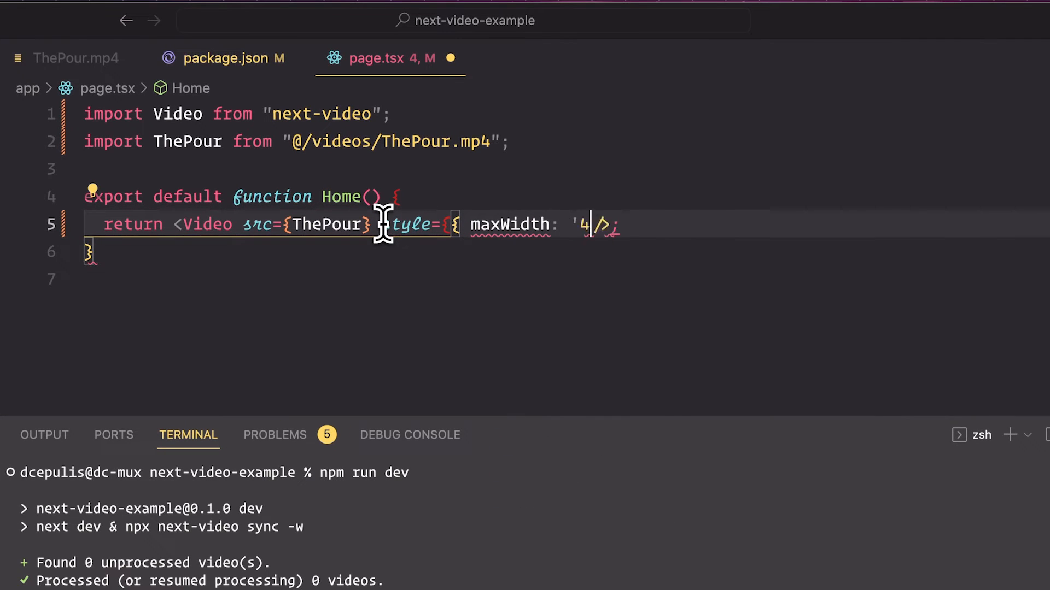
# Step: Give the Video element style={{ maxWidth: '42rem' }} and an accent prop
pyautogui.write("2rem' }} accent")
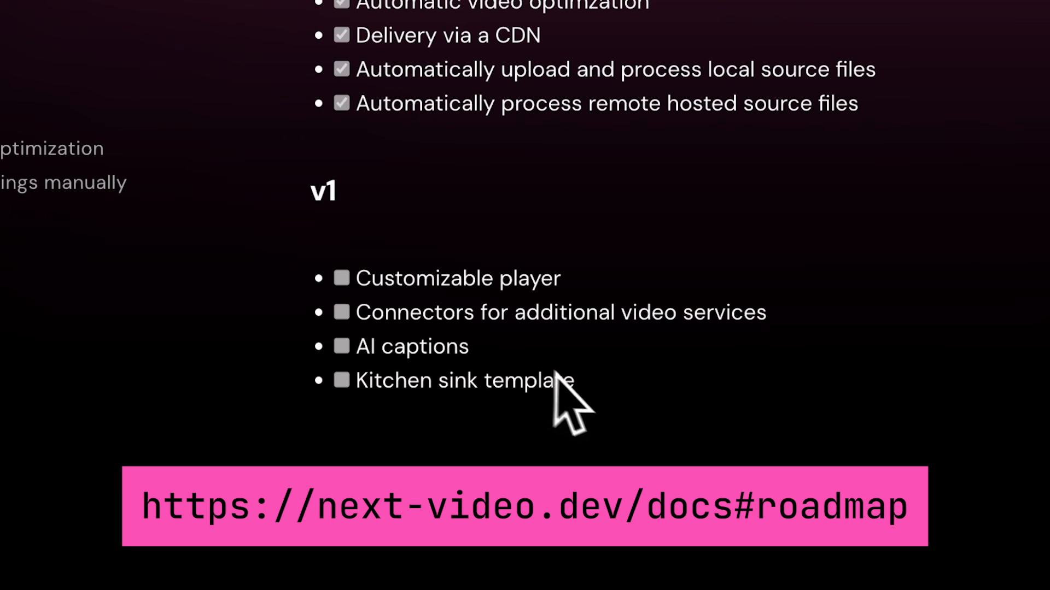
pyautogui.moveTo(606, 412)
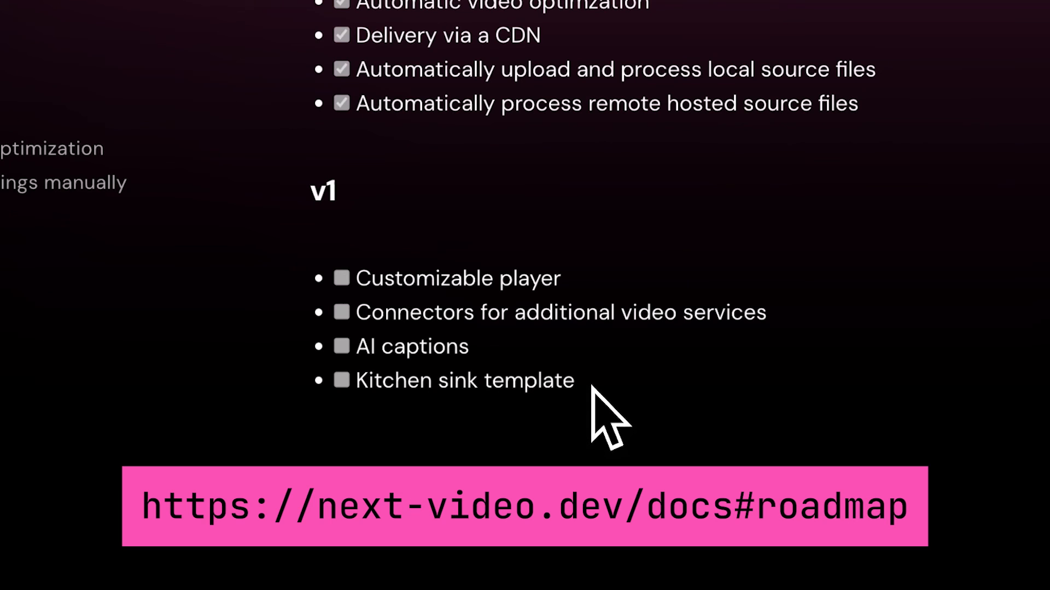